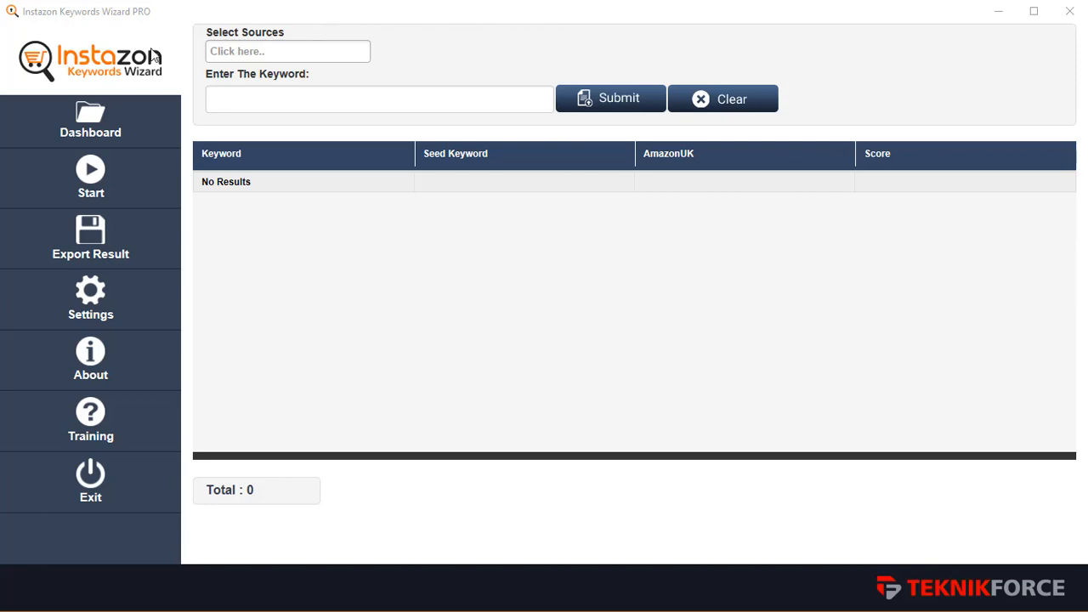
{"action": "mouse_move", "coordinate": [154, 74]}
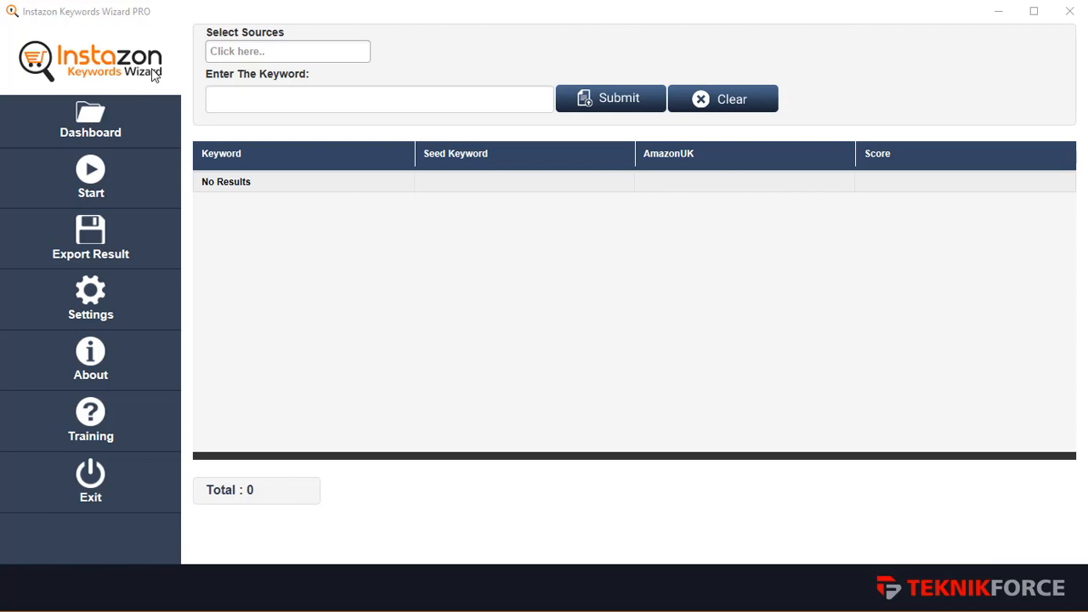
{"action": "mouse_move", "coordinate": [792, 609]}
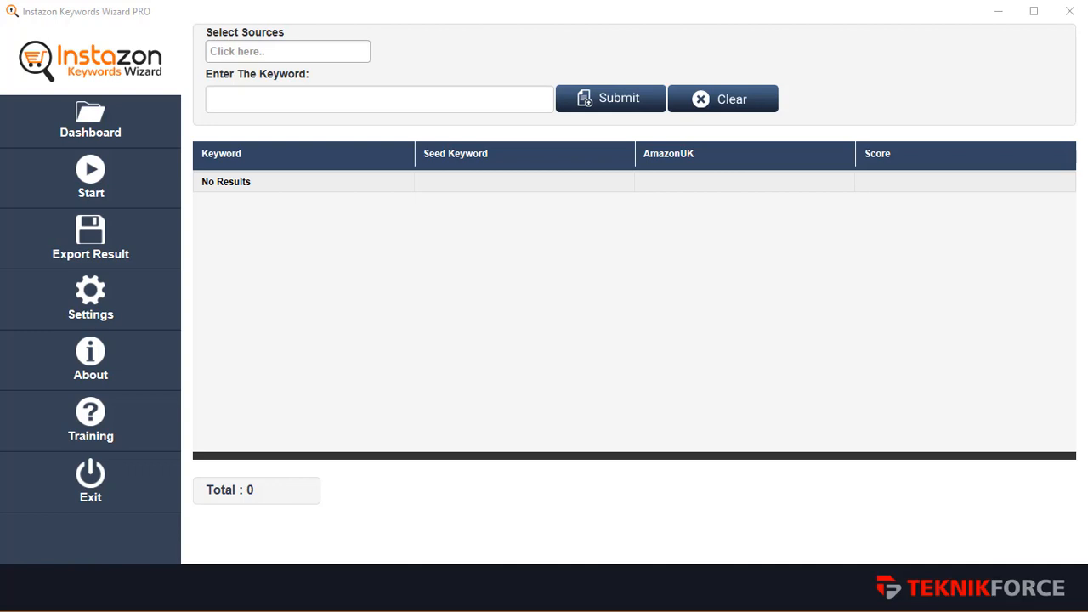
Step: Select Amazon US and Amazon AU from the Select Sources list
{"action": "left_click", "coordinate": [377, 98]}
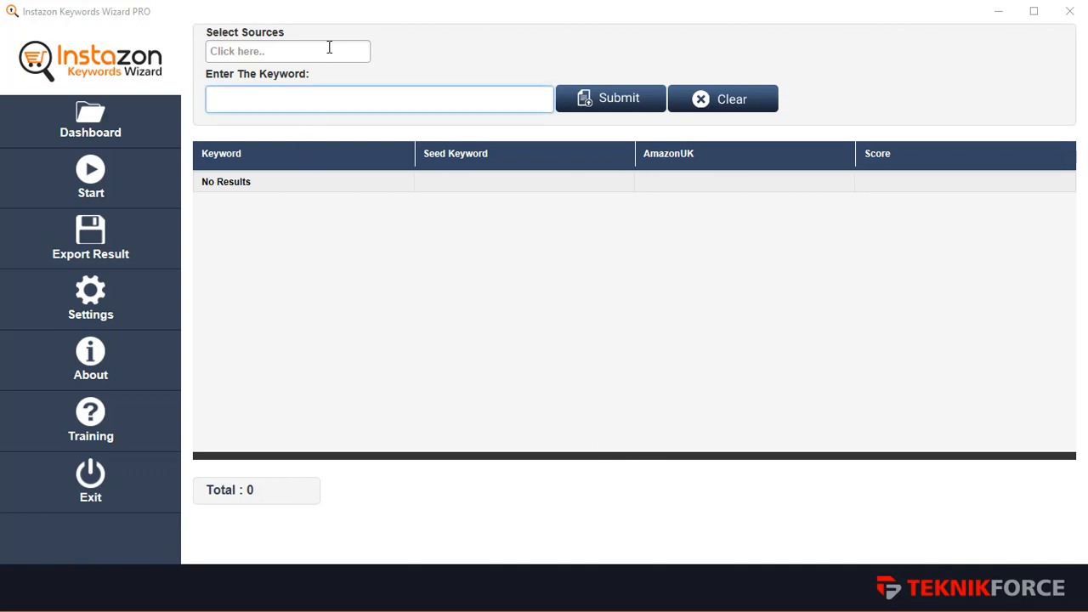
{"action": "left_click", "coordinate": [287, 51]}
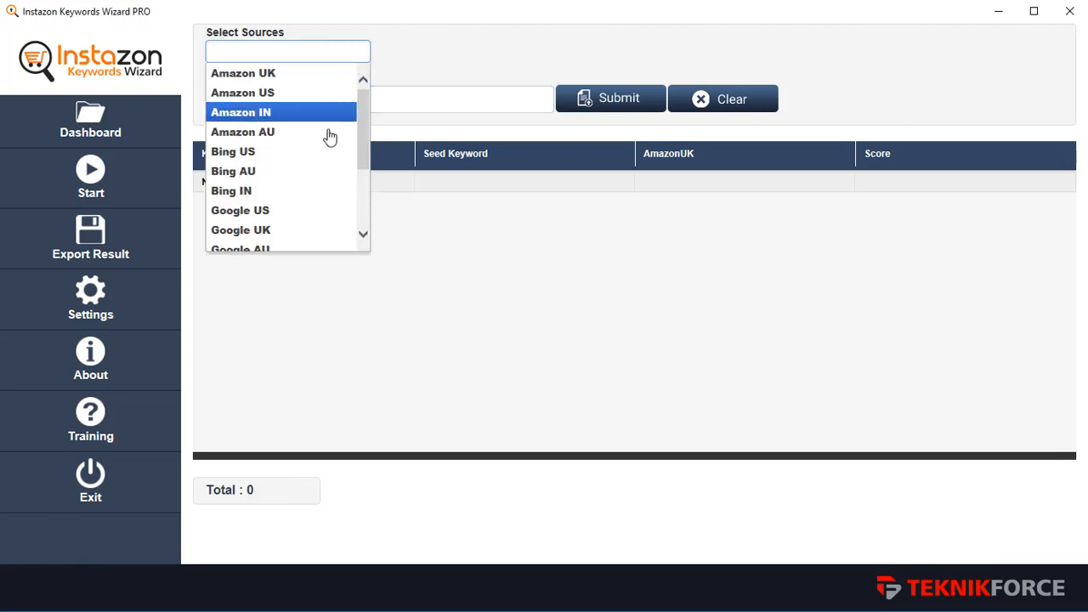
{"action": "scroll", "scroll_direction": "down", "scroll_amount": 3}
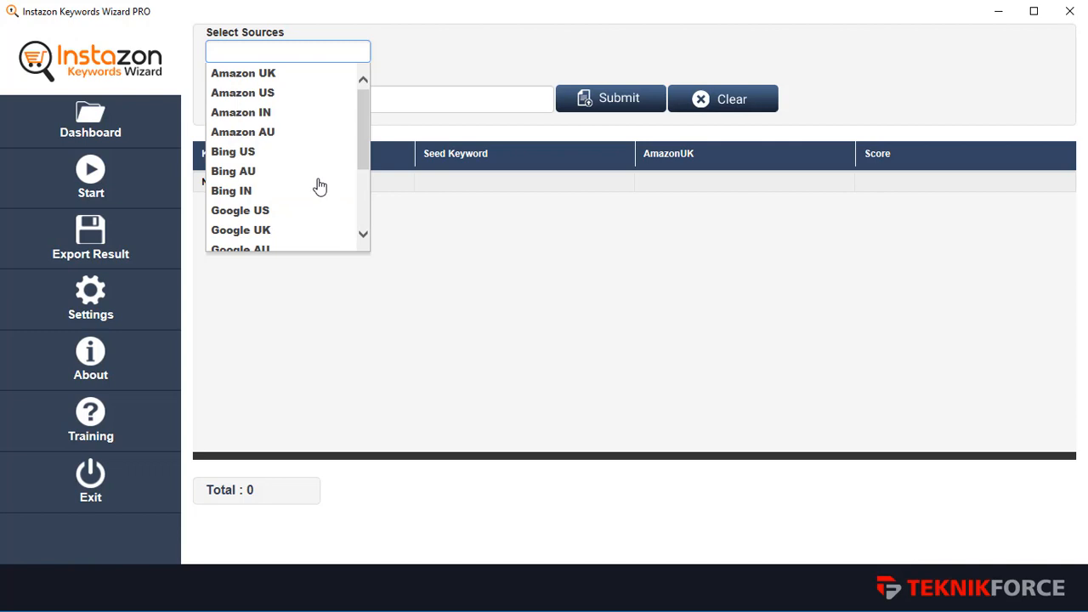
{"action": "mouse_move", "coordinate": [241, 132]}
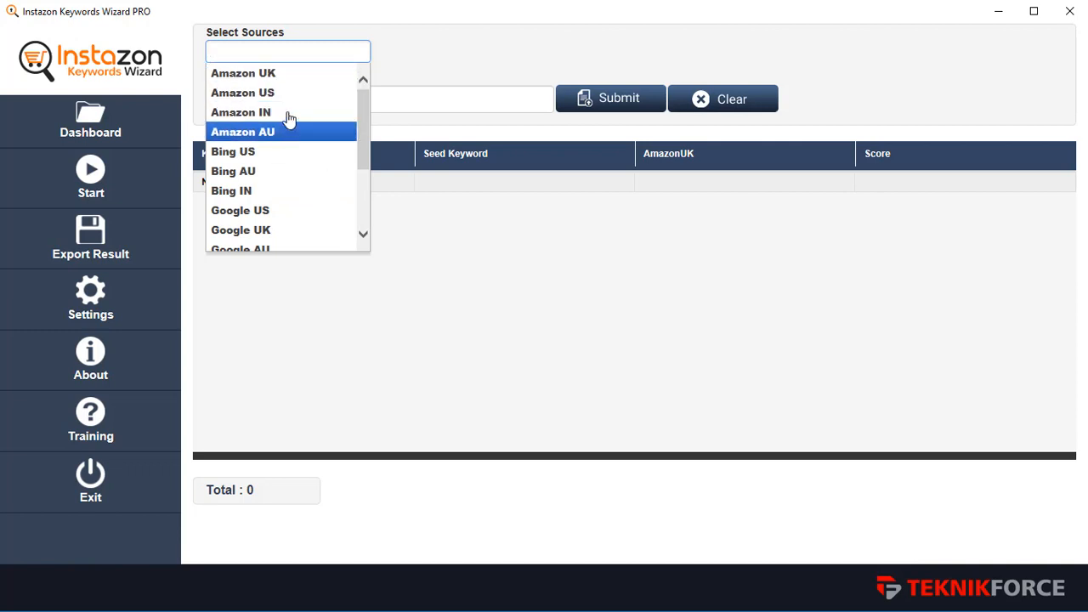
{"action": "mouse_move", "coordinate": [243, 71]}
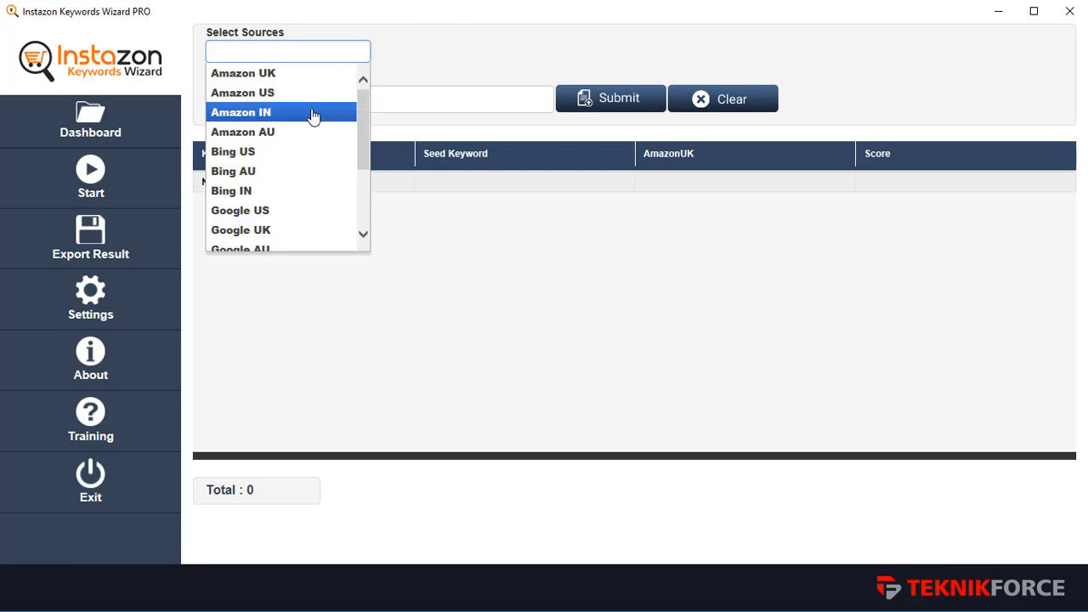
{"action": "mouse_move", "coordinate": [320, 132]}
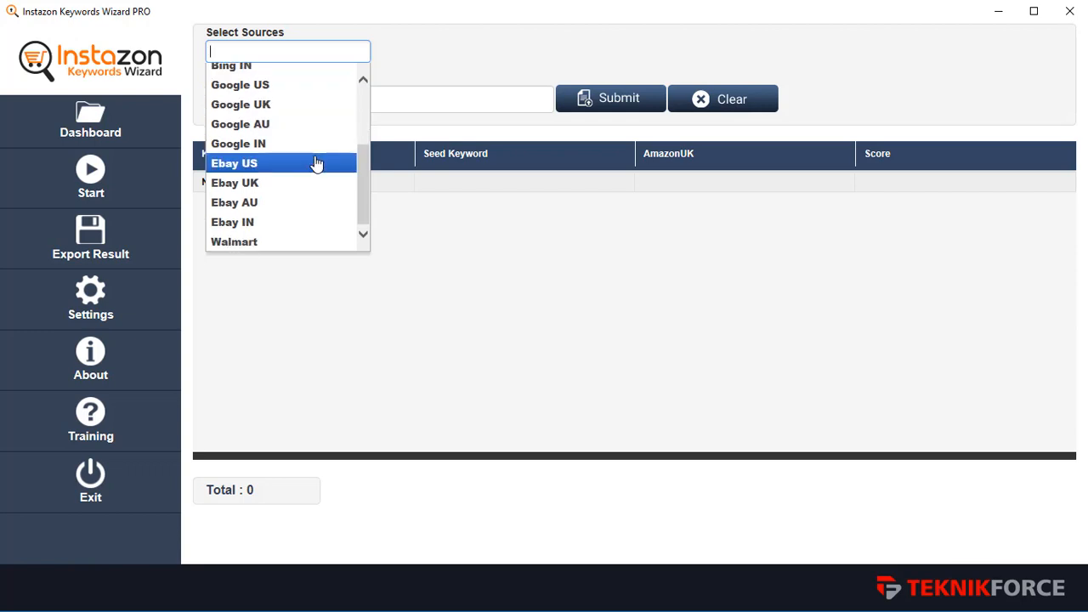
{"action": "mouse_move", "coordinate": [297, 242]}
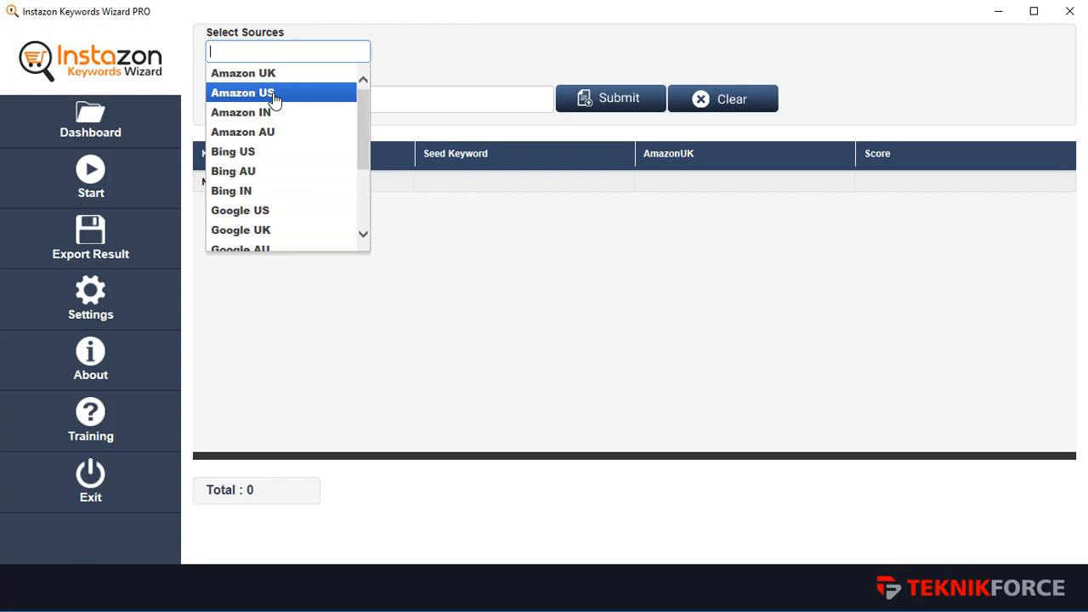
{"action": "left_click", "coordinate": [241, 92]}
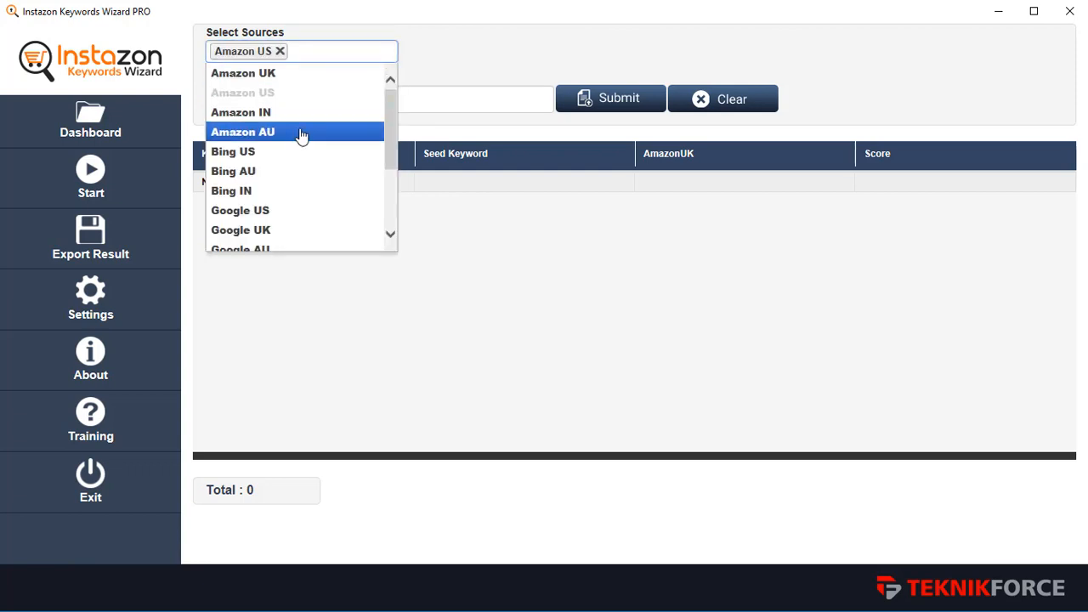
{"action": "left_click", "coordinate": [242, 131]}
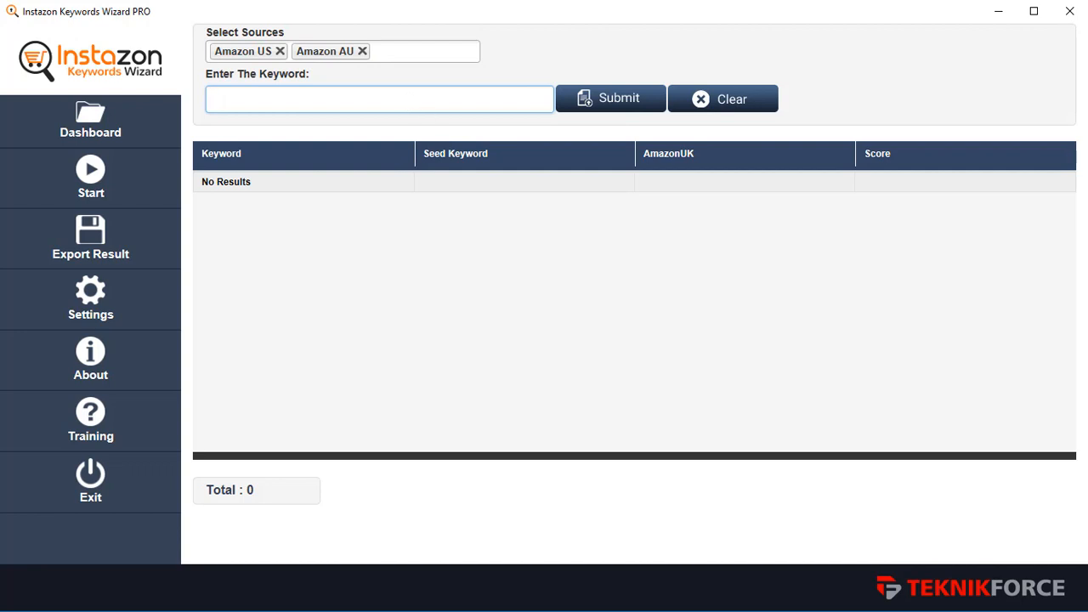
Step: Enter the keyword 'shoes' and submit it to fetch results from both sources
{"action": "type", "text": "shoes"}
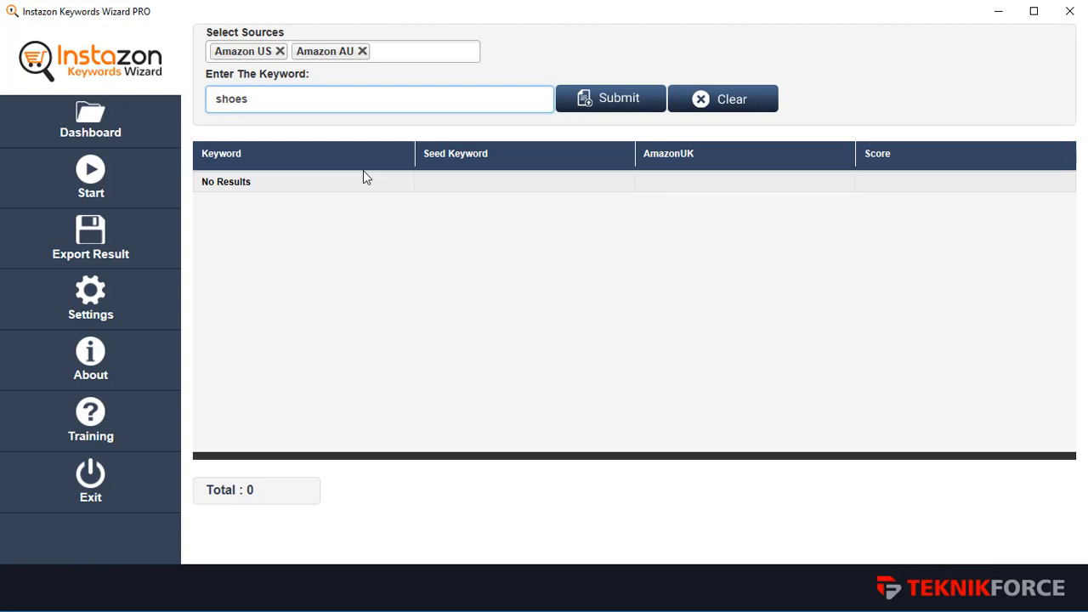
{"action": "mouse_move", "coordinate": [513, 136]}
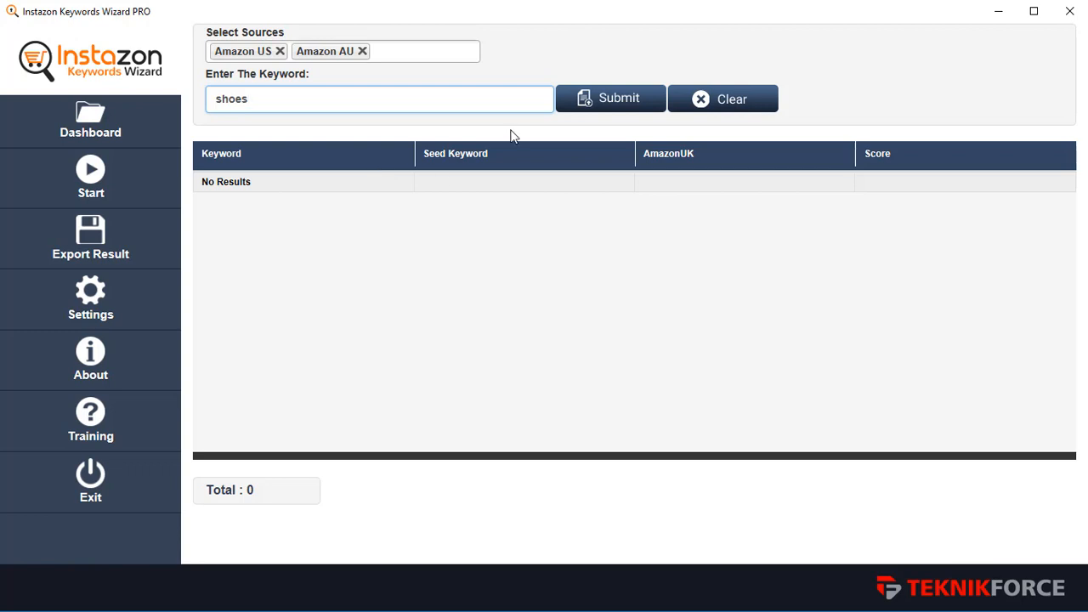
{"action": "left_click", "coordinate": [610, 98]}
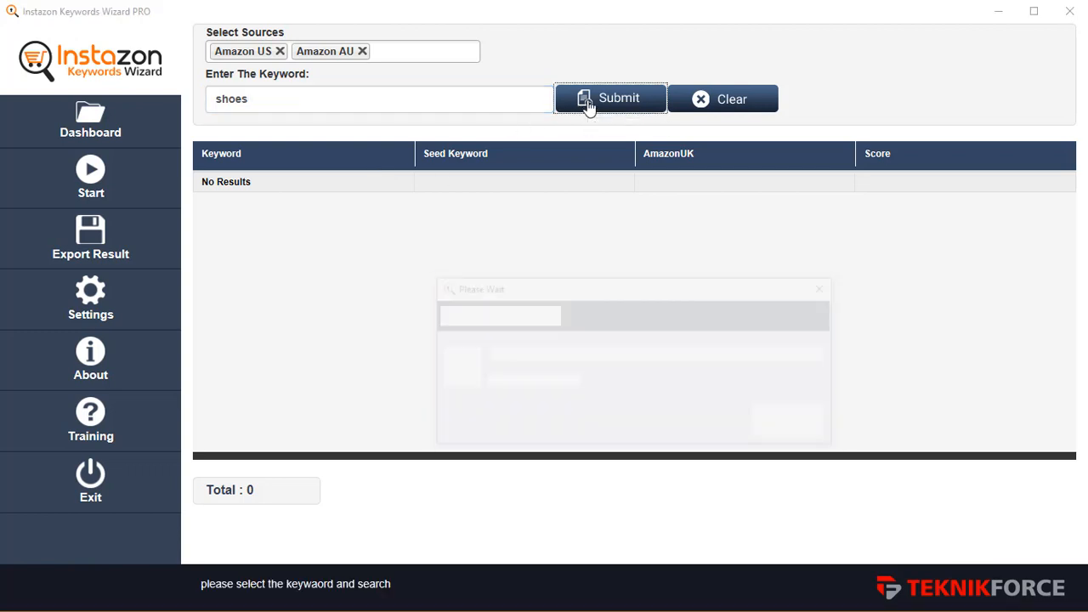
{"action": "left_click", "coordinate": [609, 99]}
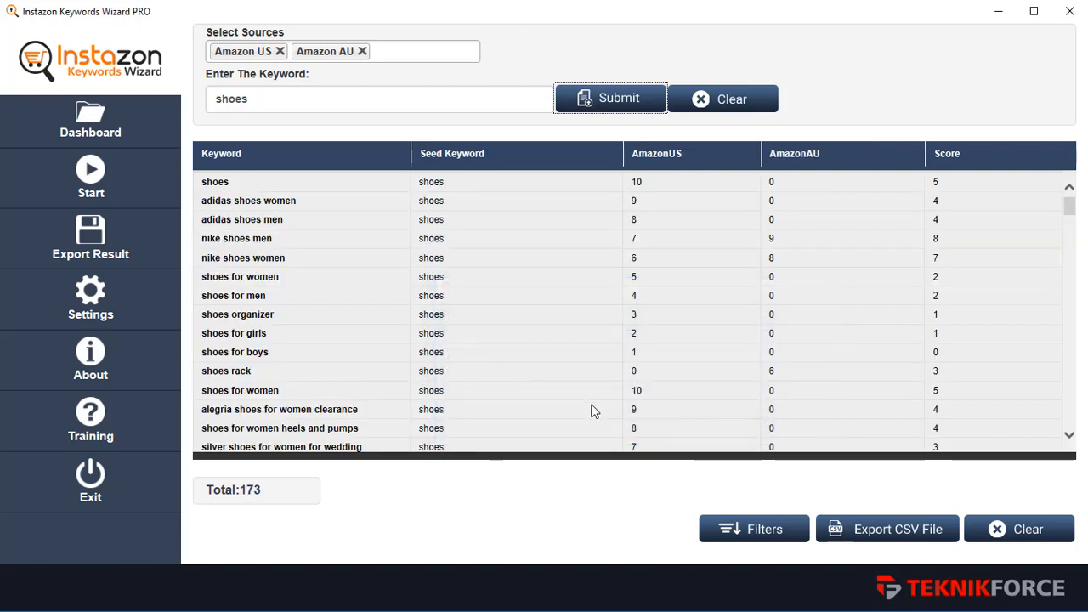
{"action": "scroll", "scroll_direction": "down", "scroll_amount": 3}
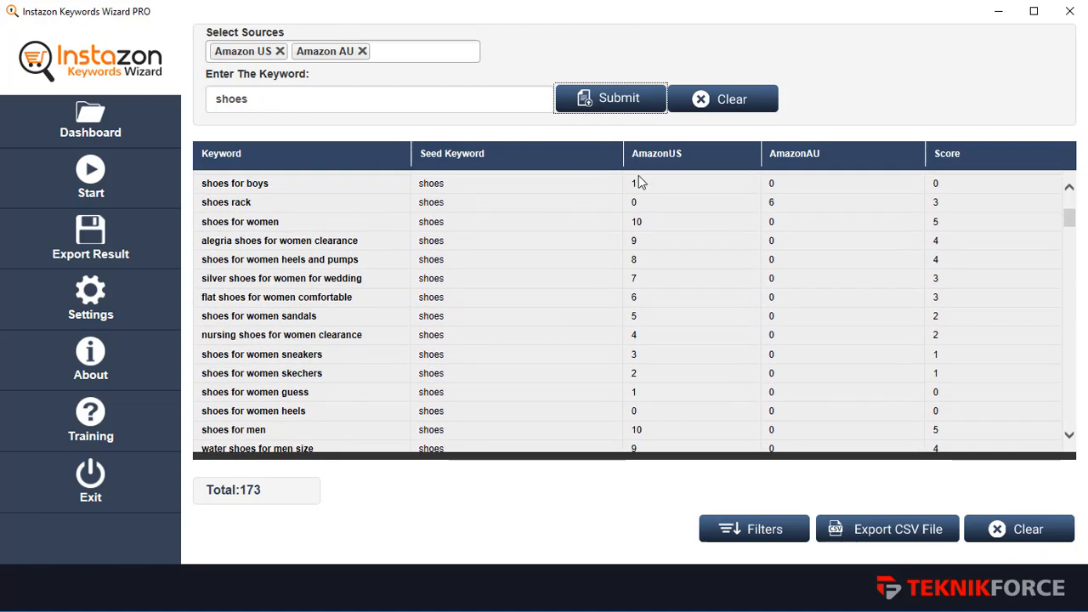
{"action": "mouse_move", "coordinate": [362, 197]}
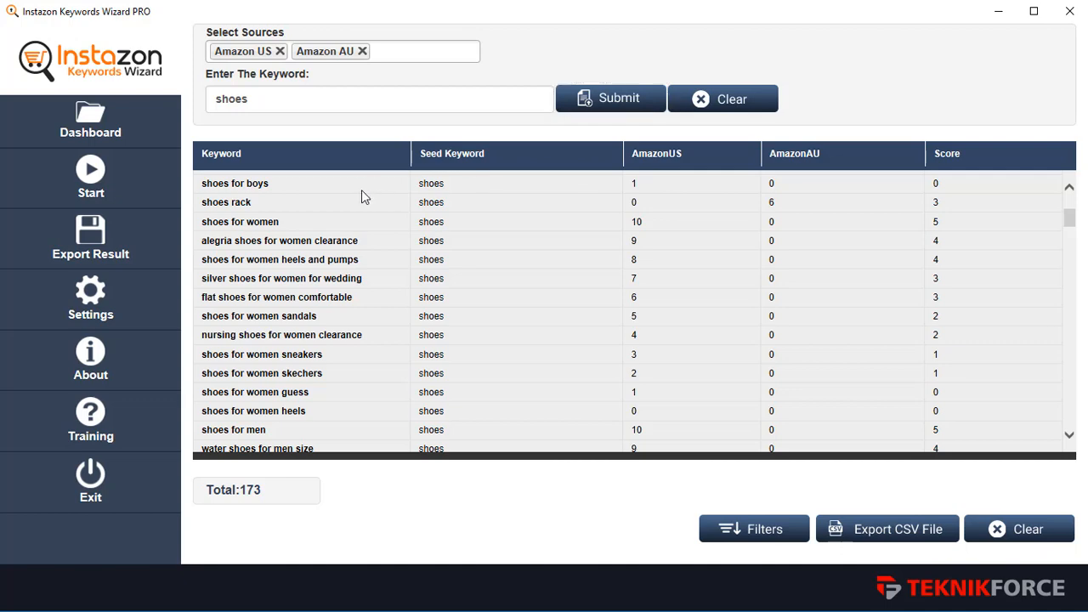
{"action": "mouse_move", "coordinate": [938, 301]}
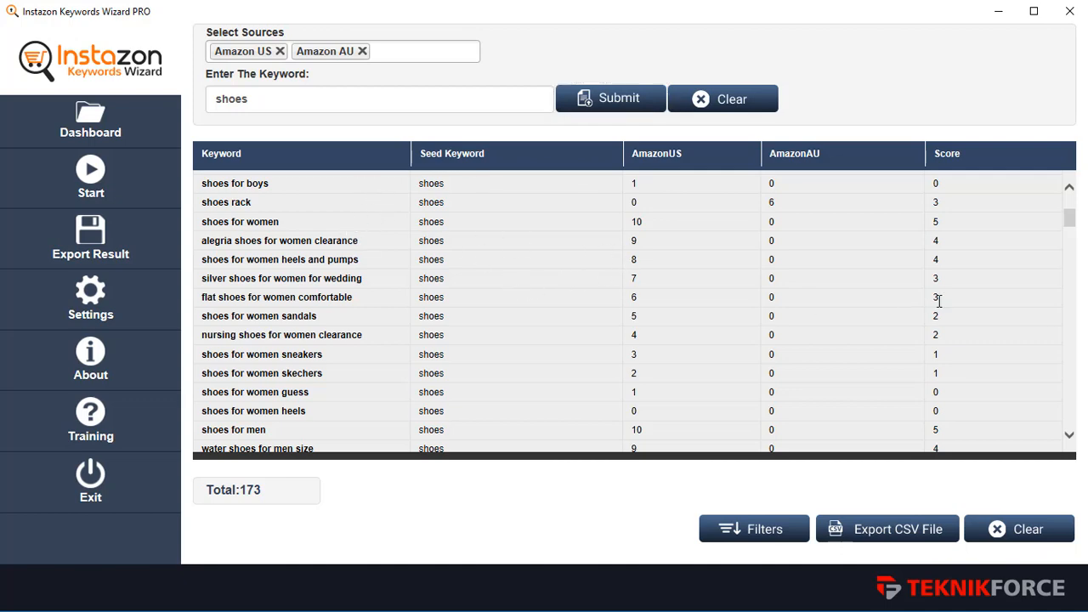
{"action": "scroll", "scroll_direction": "down", "scroll_amount": 3}
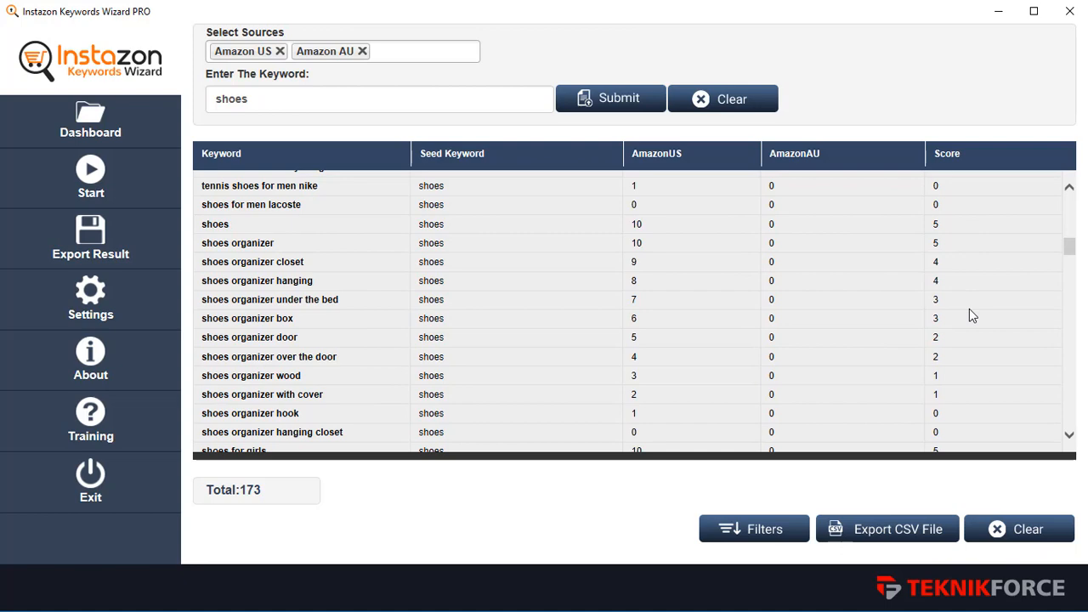
{"action": "scroll", "scroll_direction": "down", "scroll_amount": 3}
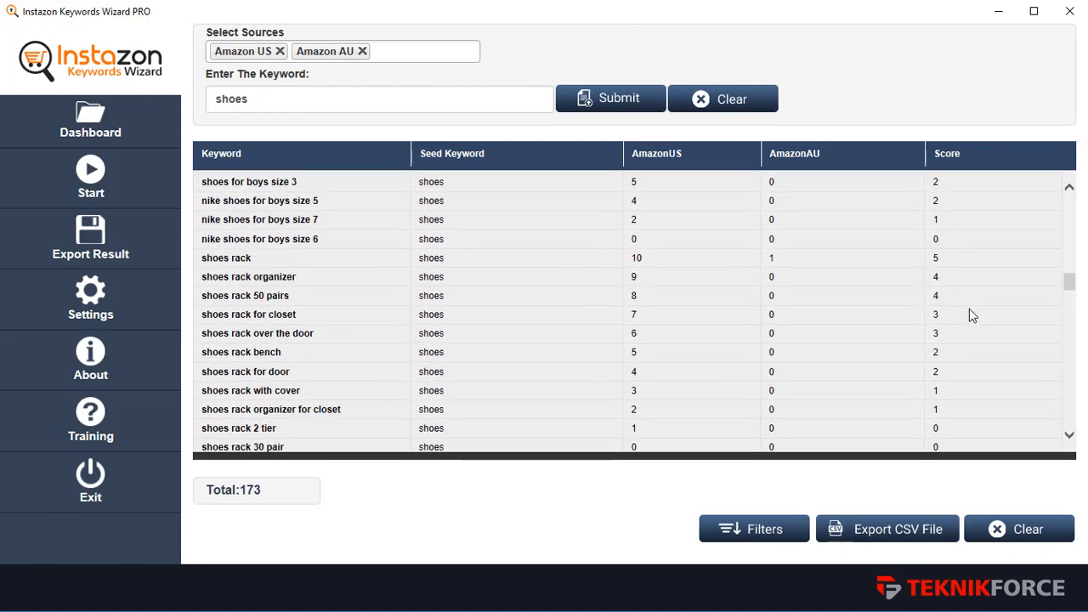
{"action": "scroll", "scroll_direction": "down", "scroll_amount": 3}
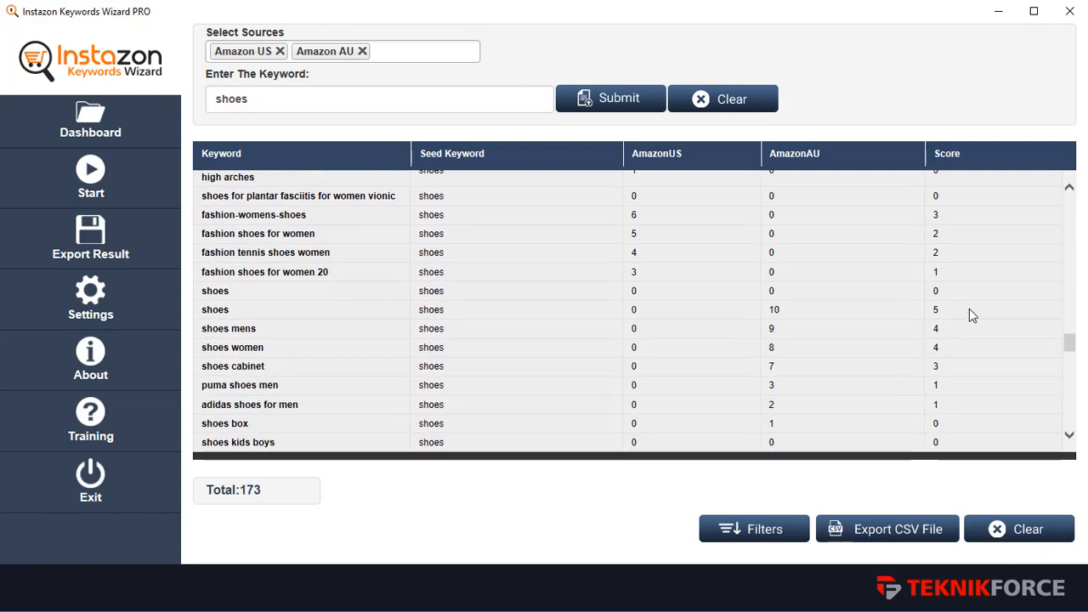
{"action": "scroll", "scroll_direction": "down", "scroll_amount": 3}
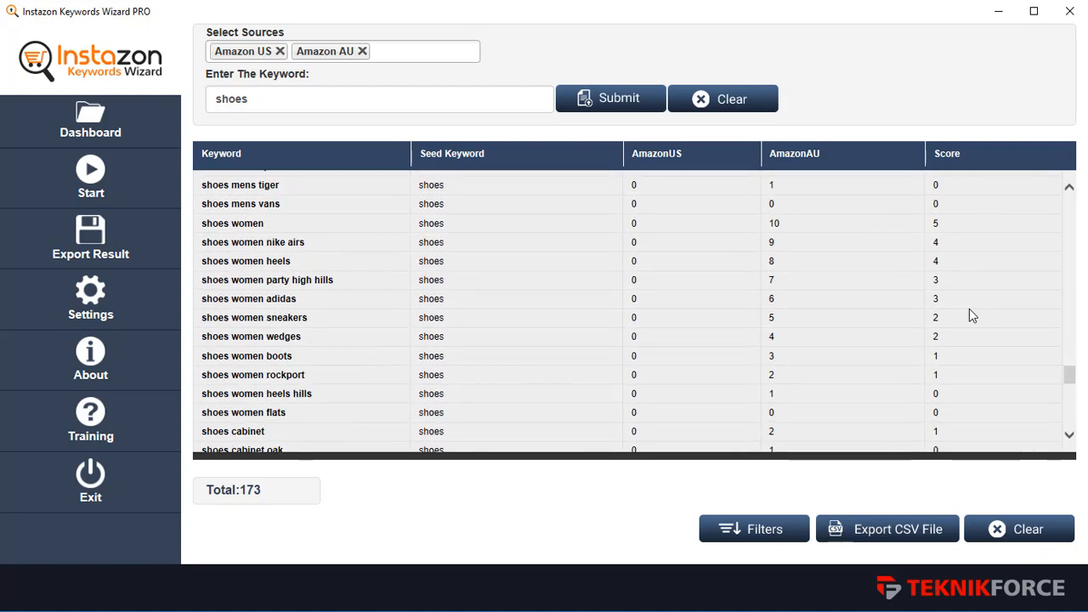
{"action": "scroll", "scroll_direction": "down", "scroll_amount": 3}
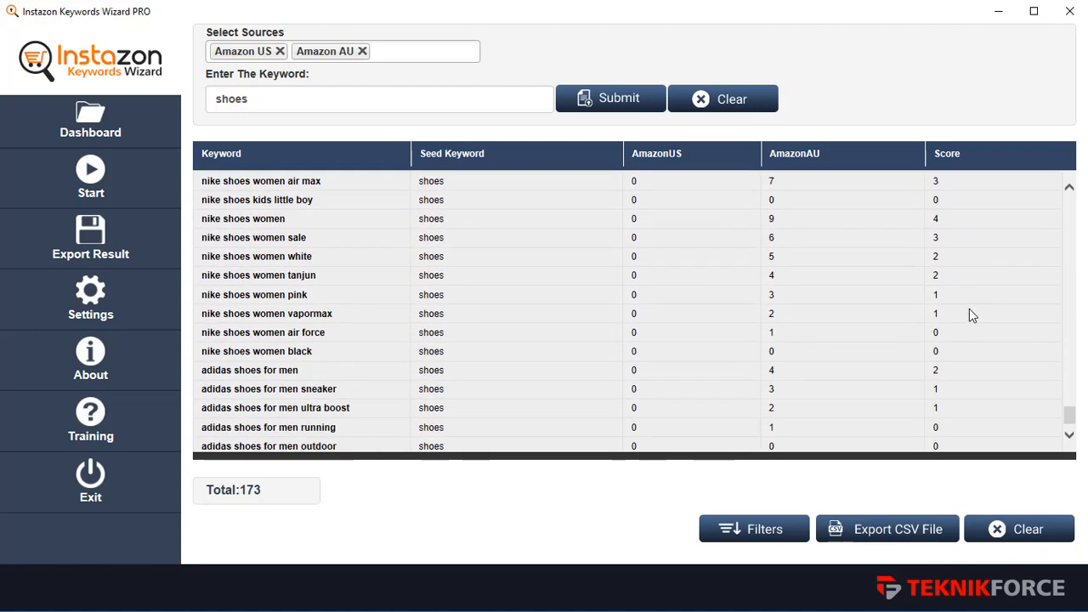
{"action": "scroll", "scroll_direction": "down", "scroll_amount": 3}
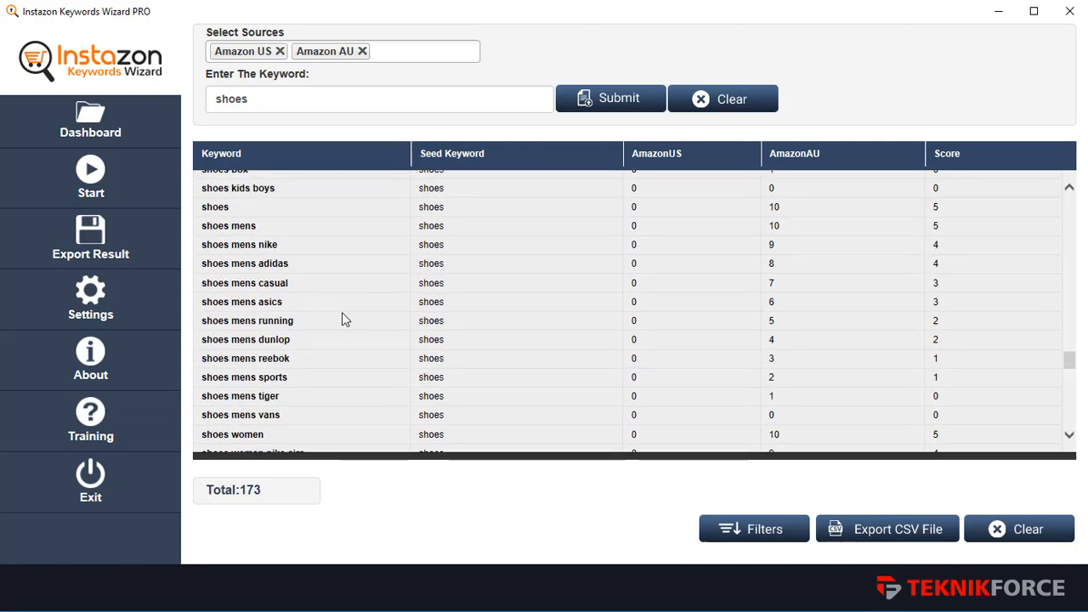
{"action": "scroll", "scroll_direction": "down", "scroll_amount": 3}
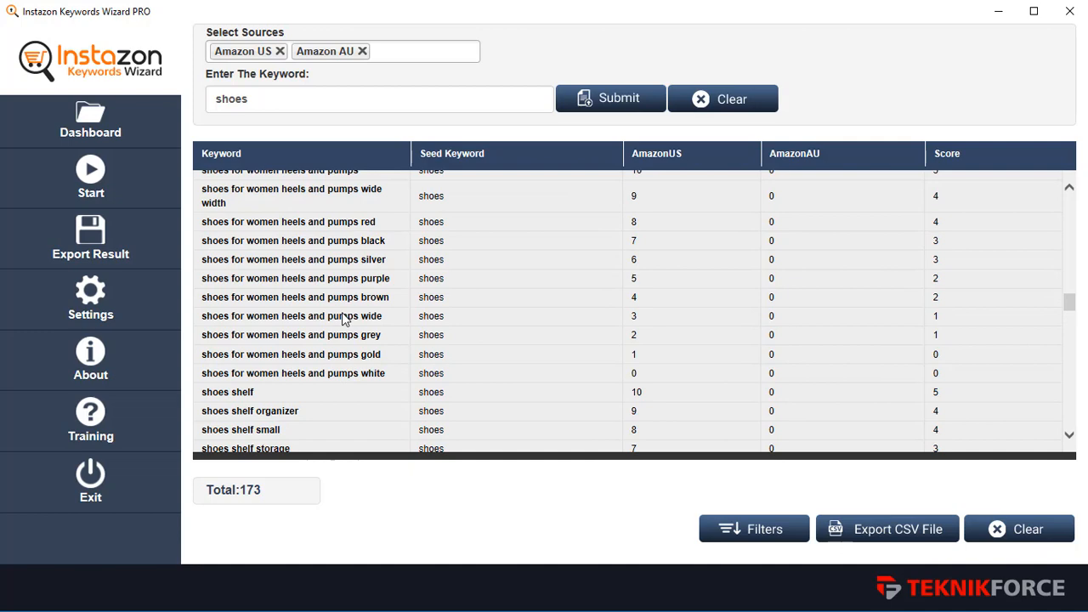
{"action": "scroll", "scroll_direction": "down", "scroll_amount": 3}
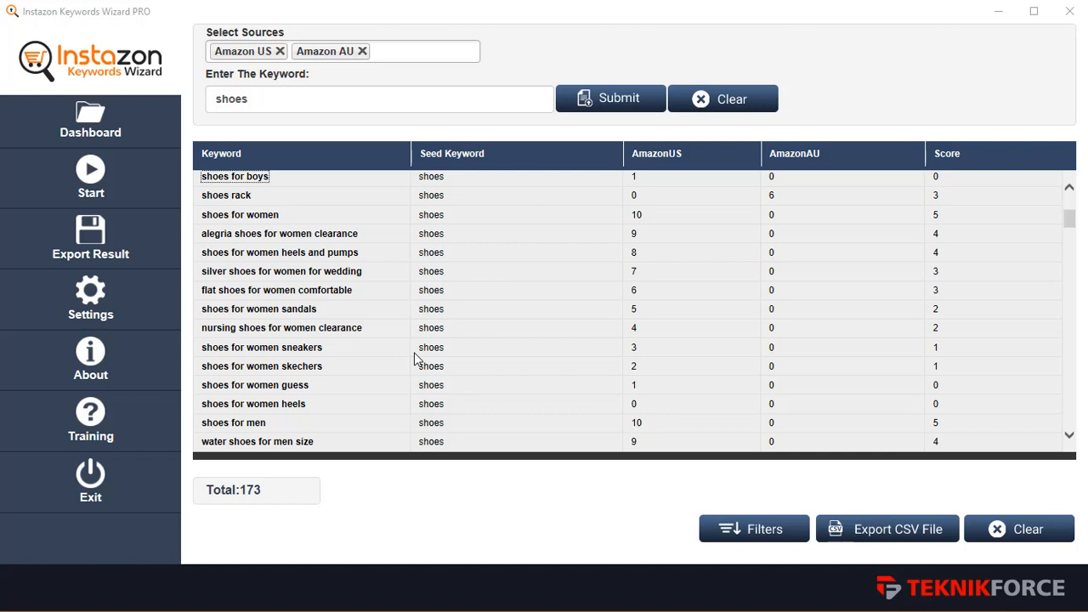
{"action": "scroll", "scroll_direction": "down", "scroll_amount": 3}
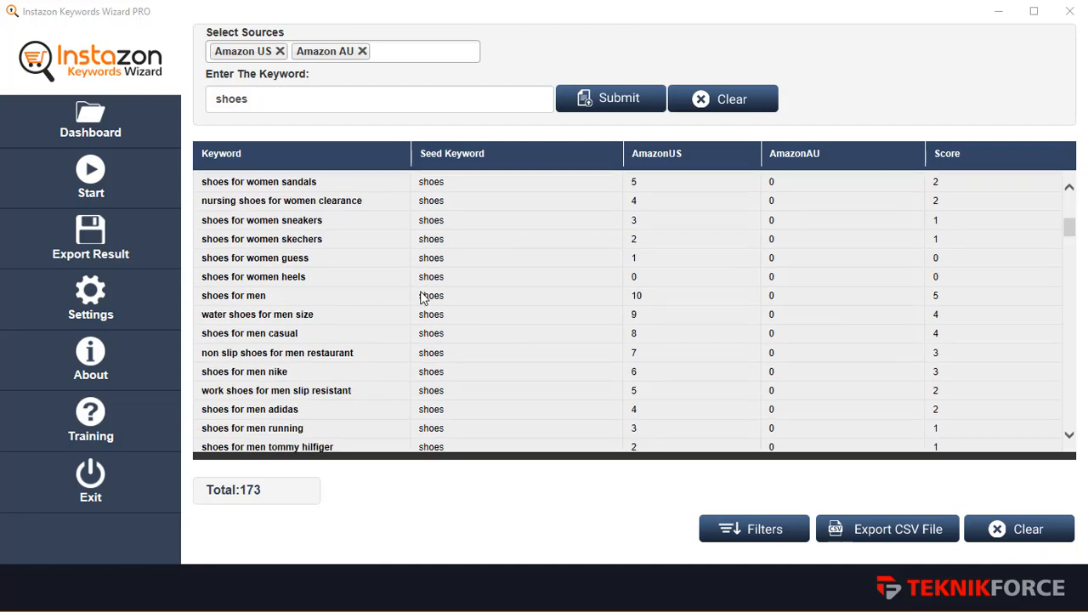
{"action": "scroll", "scroll_direction": "down", "scroll_amount": 3}
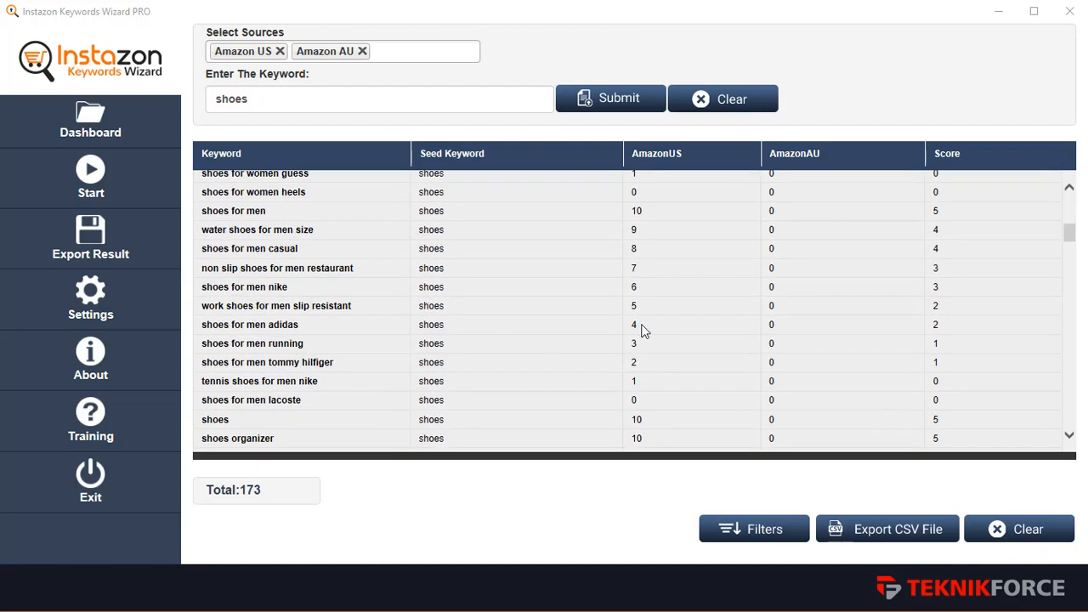
{"action": "scroll", "scroll_direction": "down", "scroll_amount": 3}
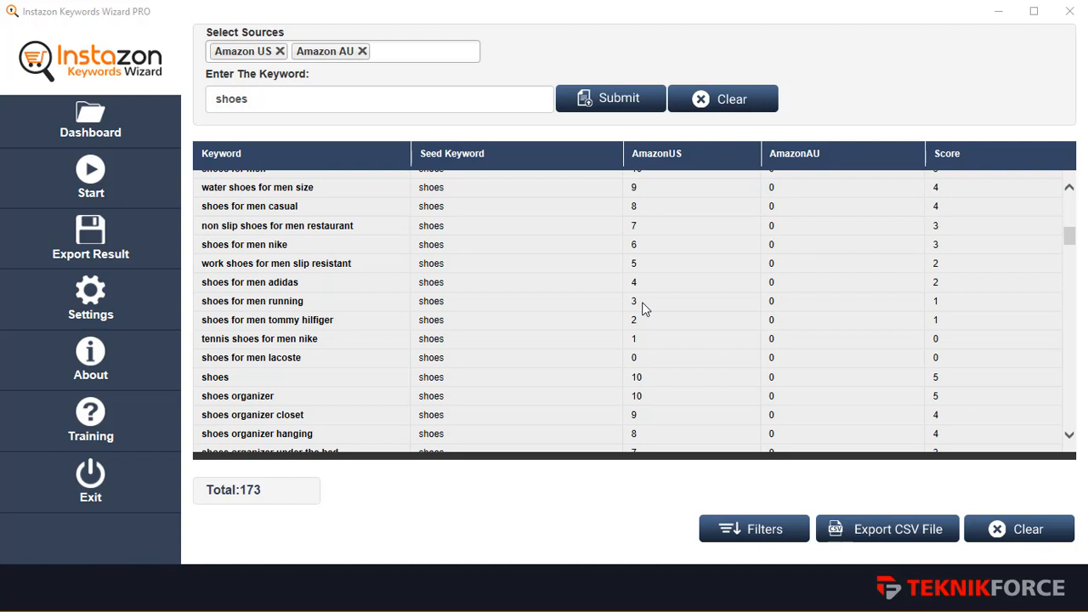
{"action": "scroll", "scroll_direction": "down", "scroll_amount": 3}
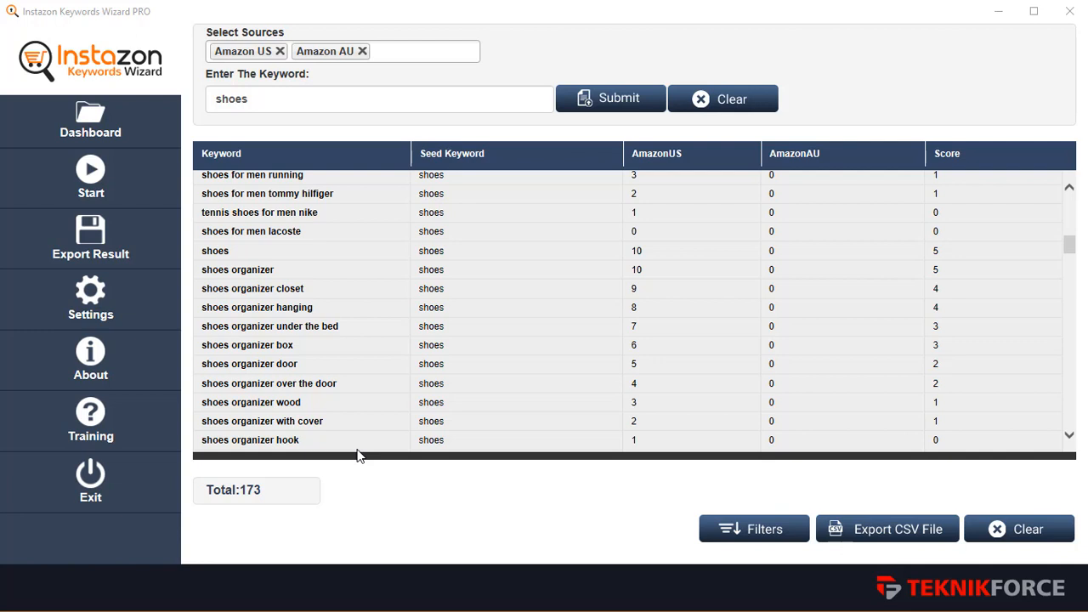
{"action": "mouse_move", "coordinate": [892, 578]}
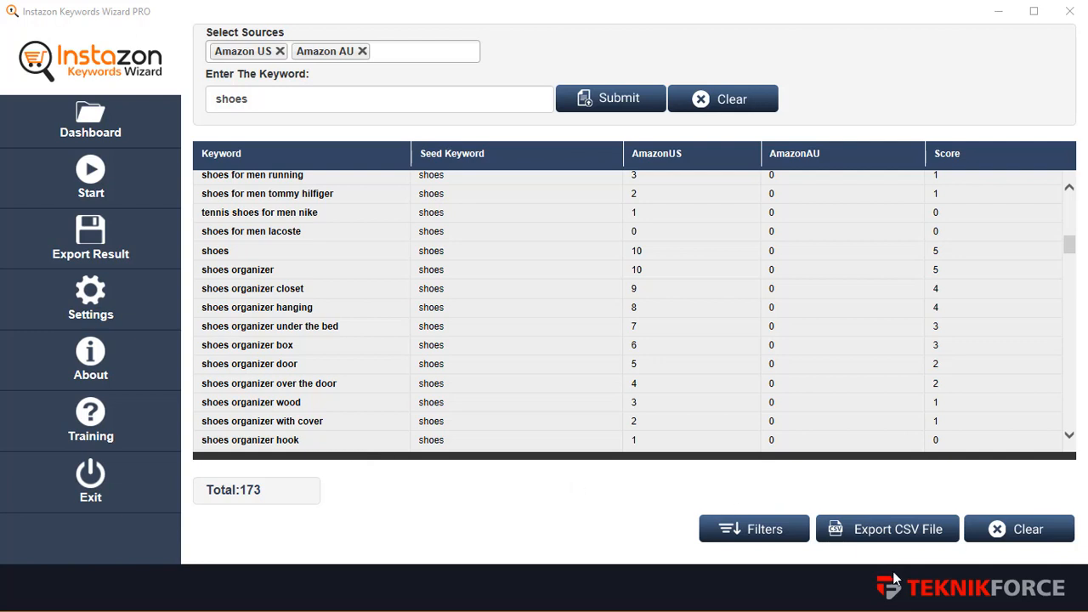
{"action": "scroll", "scroll_direction": "down", "scroll_amount": 3}
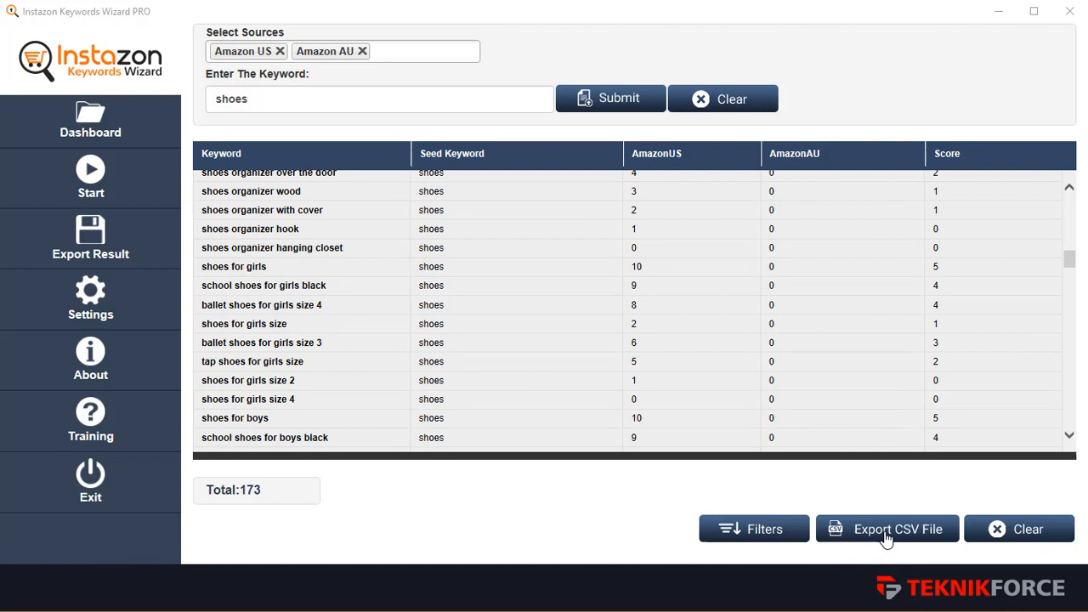
{"action": "mouse_move", "coordinate": [887, 529]}
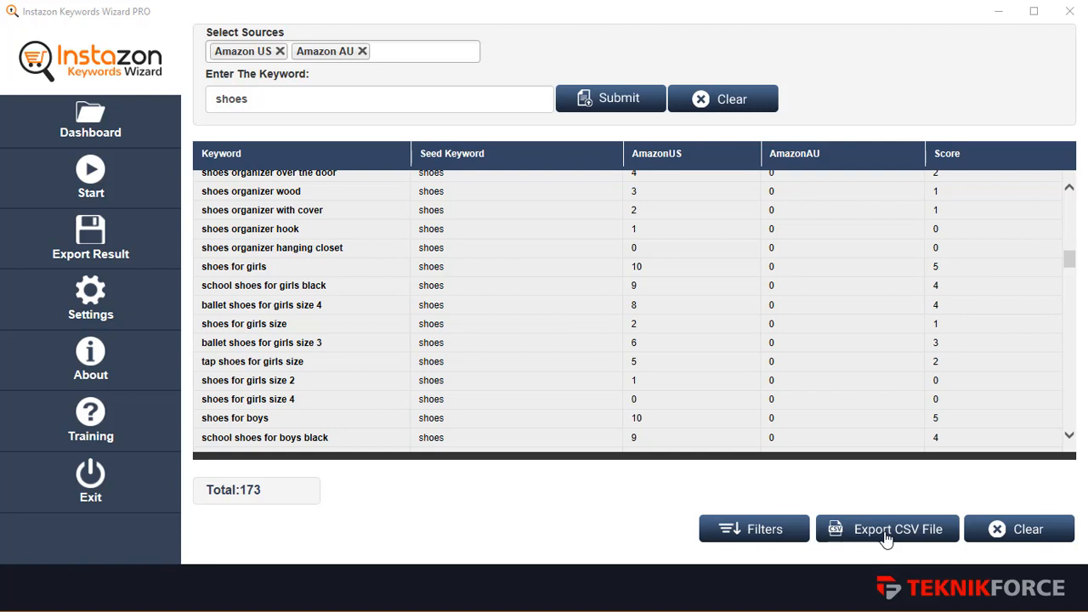
Step: Attempt a CSV export, dismiss the 'filter keyword first' warning, and cancel the Export Results dialog
{"action": "left_click", "coordinate": [888, 529]}
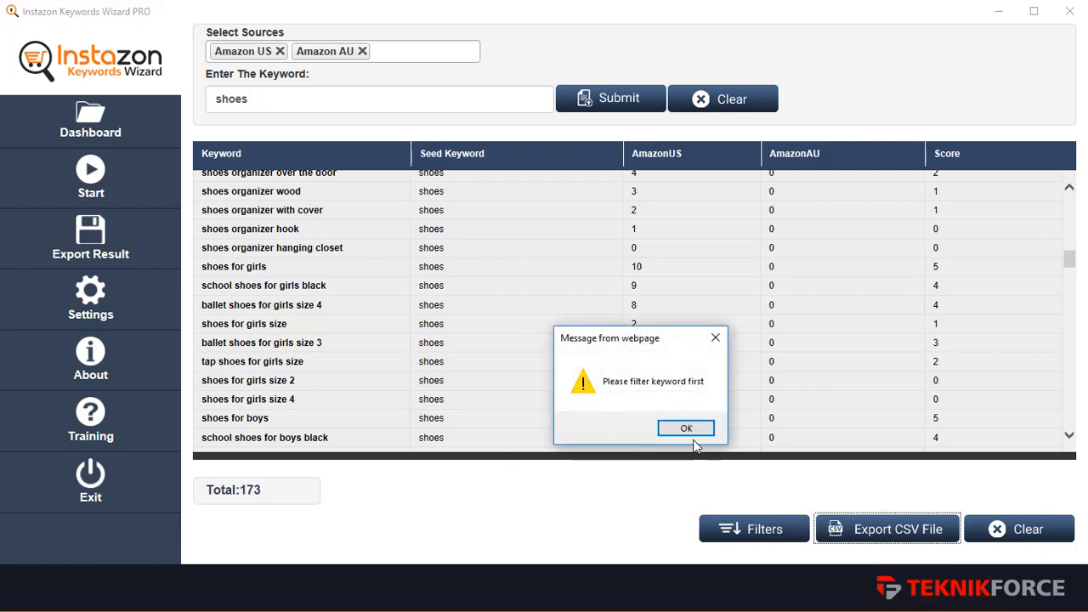
{"action": "left_click", "coordinate": [686, 429]}
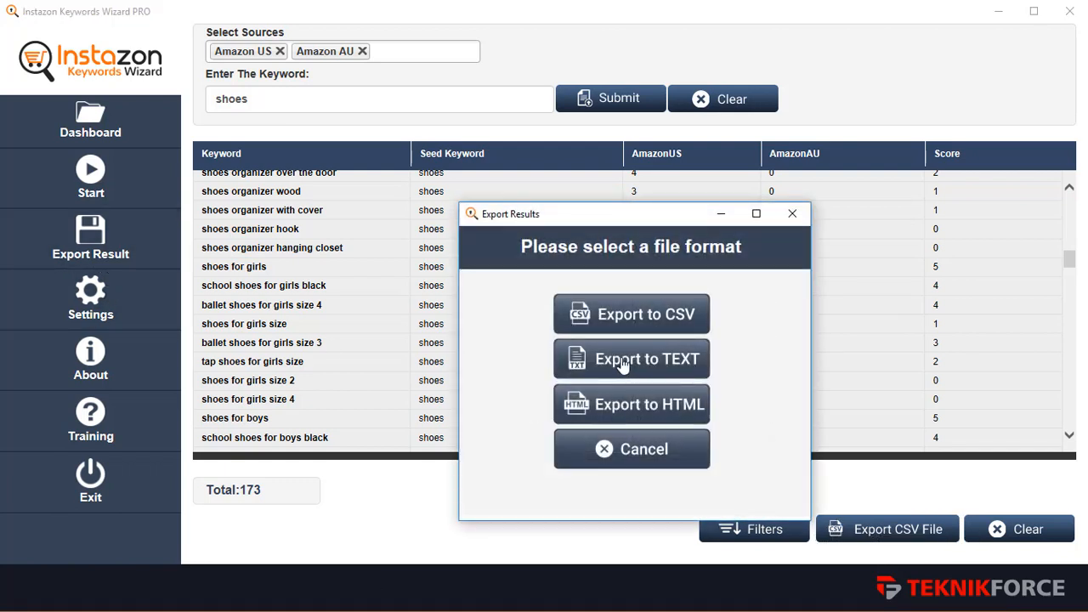
{"action": "mouse_move", "coordinate": [670, 438]}
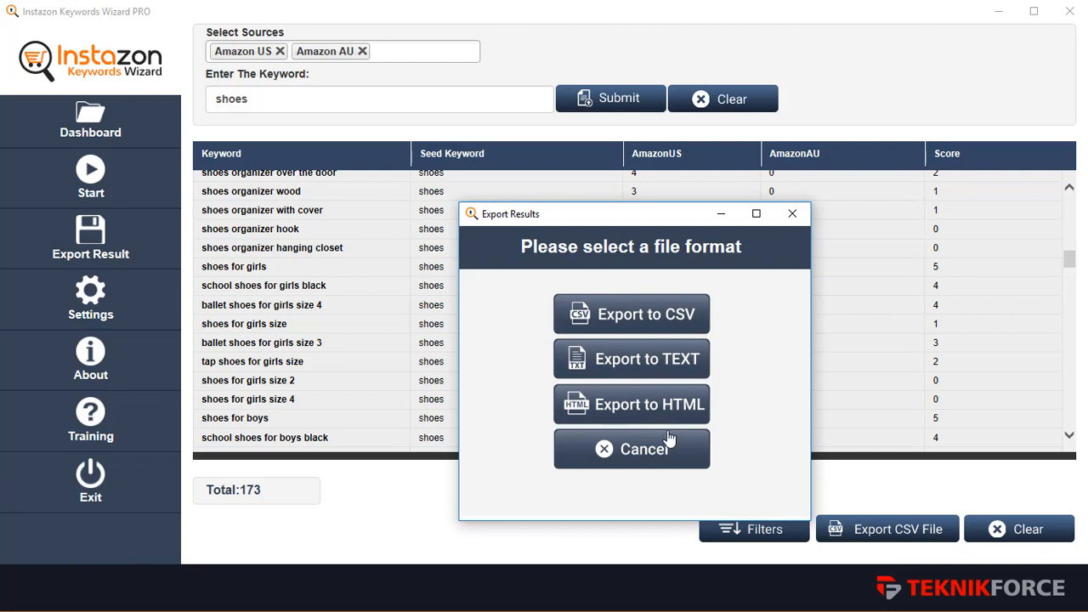
{"action": "left_click", "coordinate": [633, 449]}
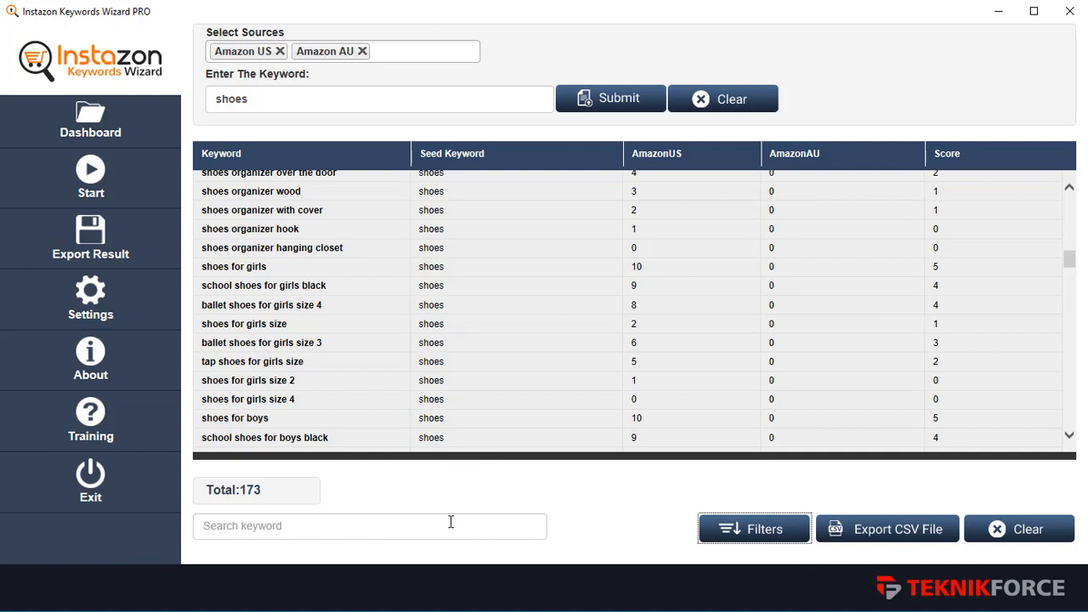
Step: Filter the shoes results by 'girls', then replace the filter with 'women'
{"action": "type", "text": "girls"}
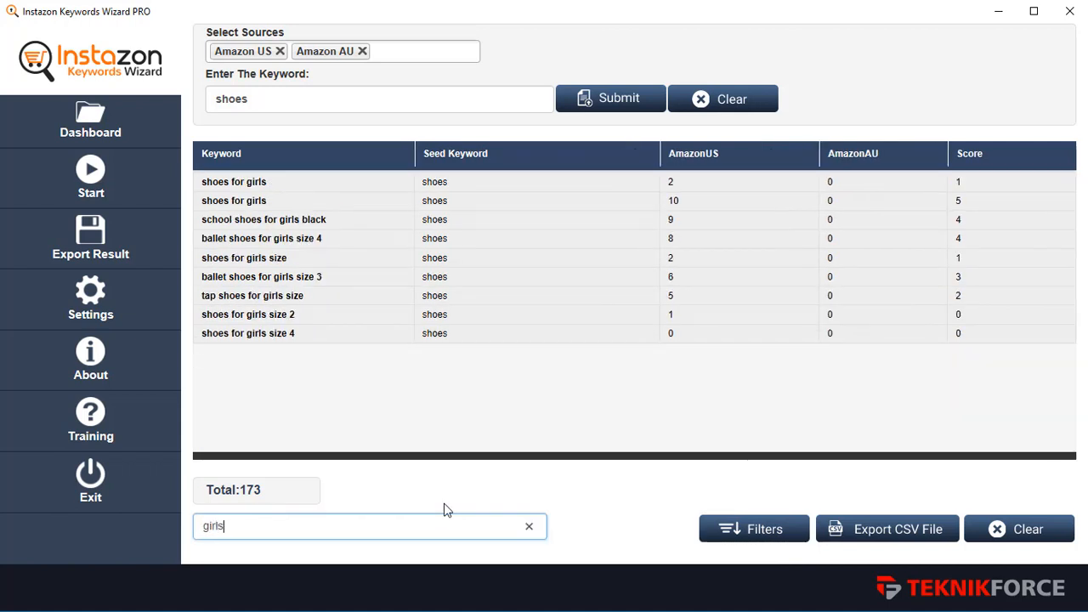
{"action": "mouse_move", "coordinate": [287, 223]}
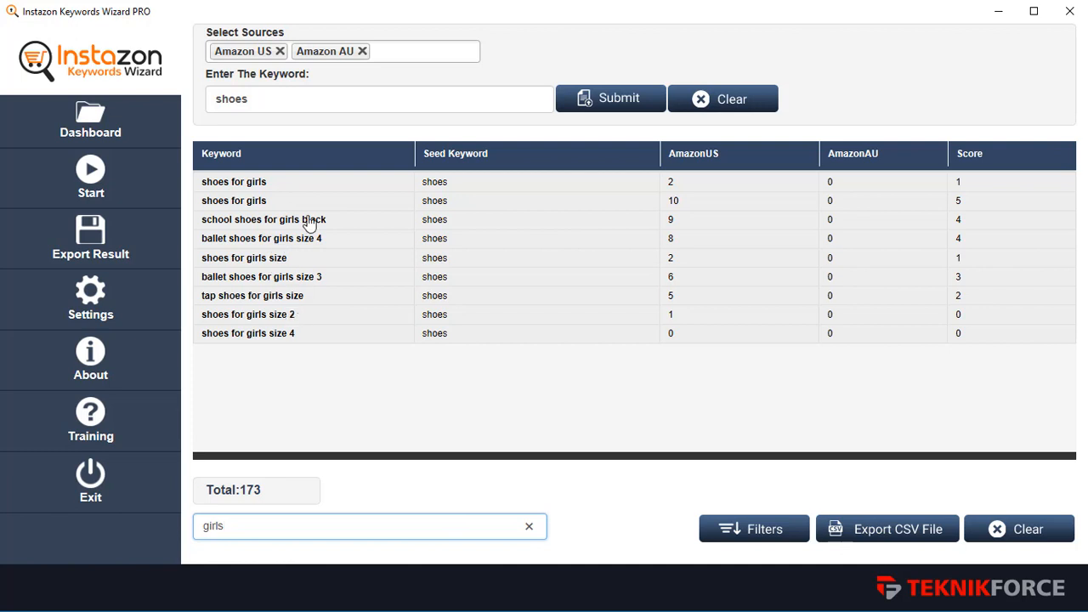
{"action": "mouse_move", "coordinate": [306, 246]}
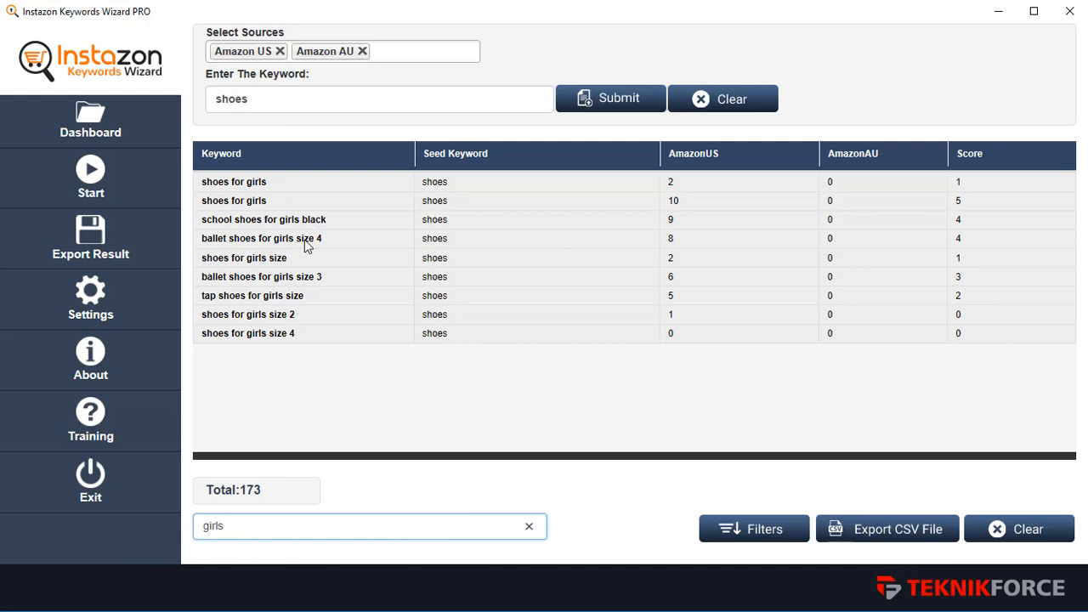
{"action": "type", "text": "women"}
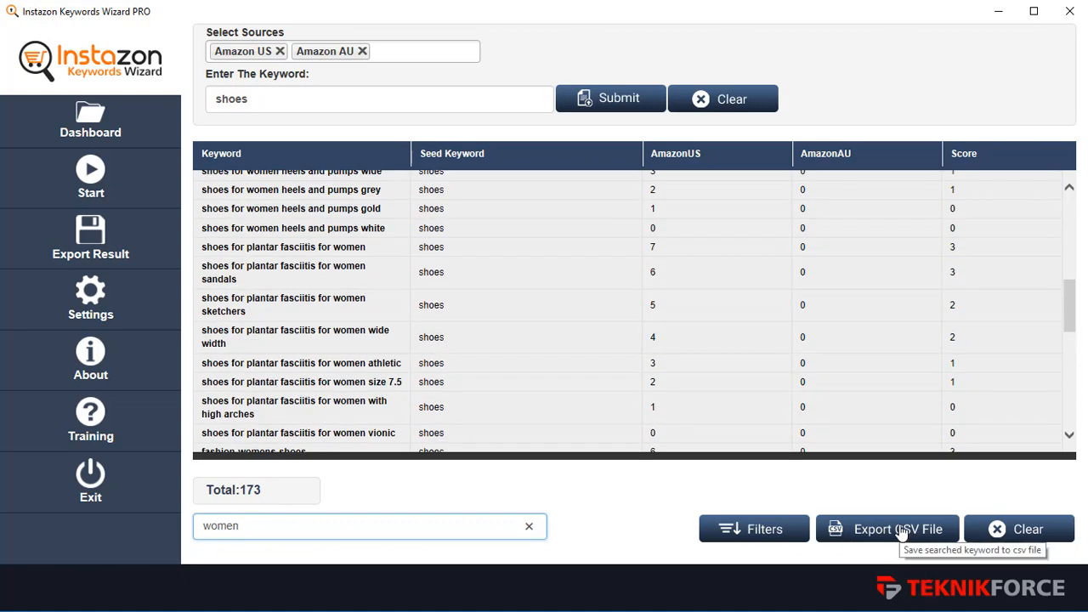
{"action": "mouse_move", "coordinate": [306, 490]}
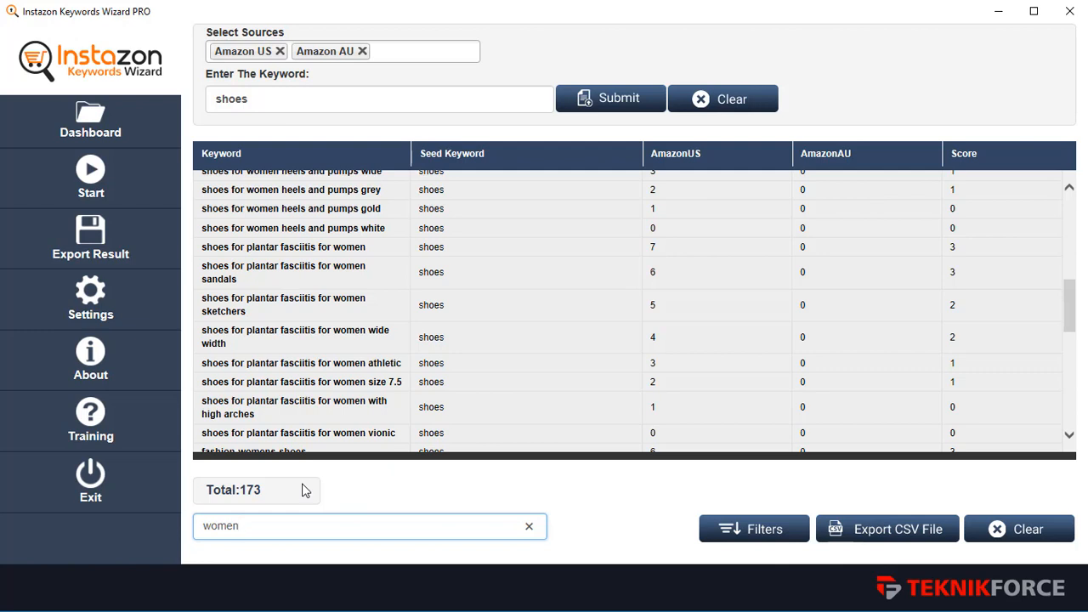
{"action": "mouse_move", "coordinate": [306, 491]}
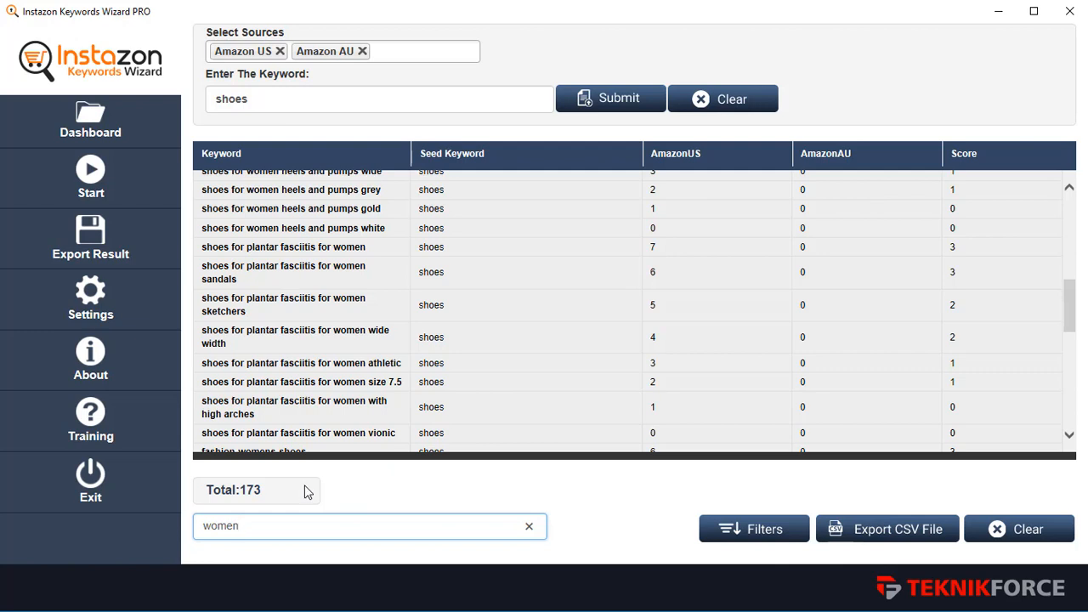